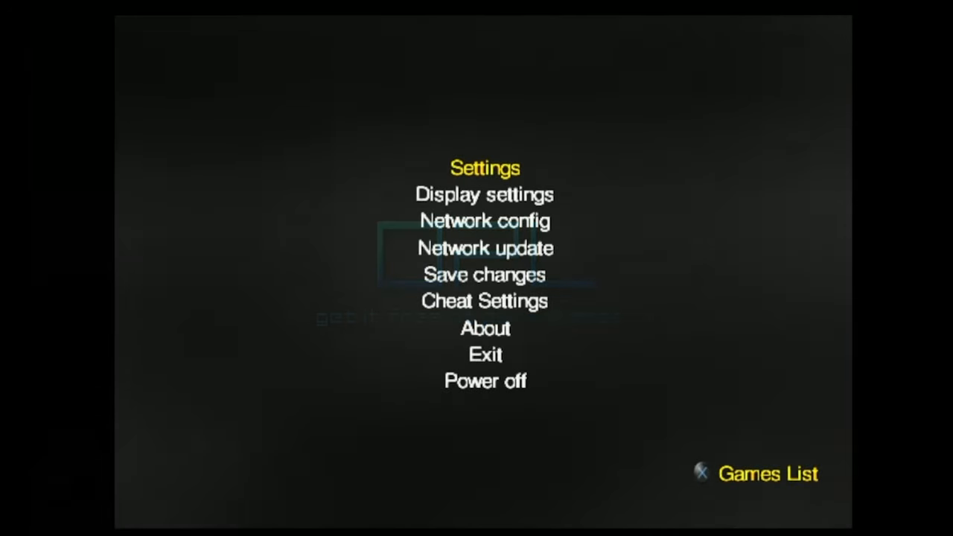
Open the PS5 Settings list with Network highlighted
left_click(485, 274)
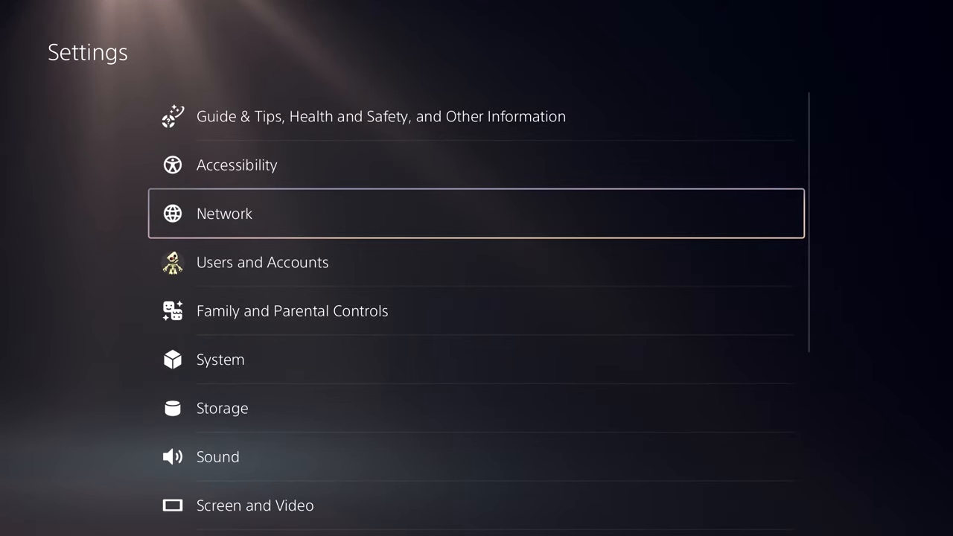
Enable JavaScript in the System > Web Browser settings
left_click(220, 359)
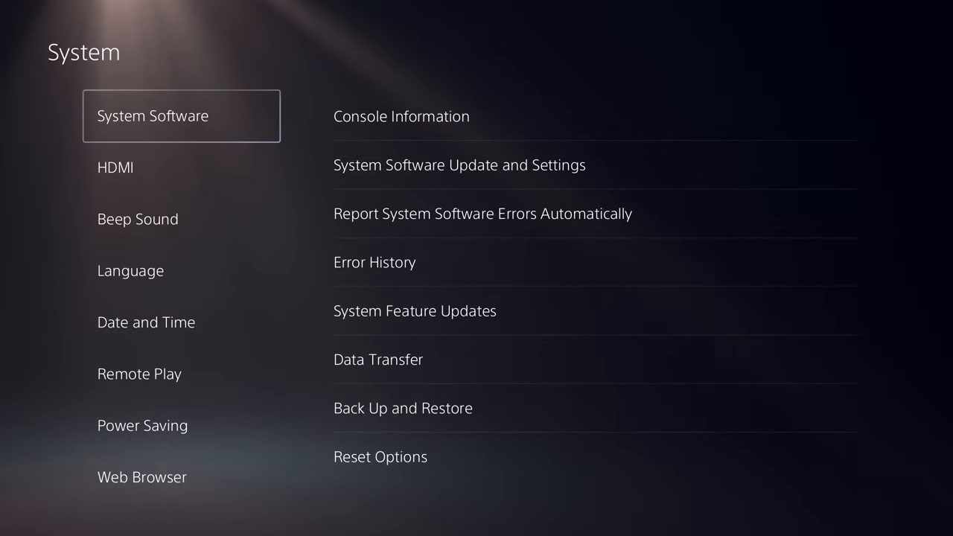
left_click(143, 477)
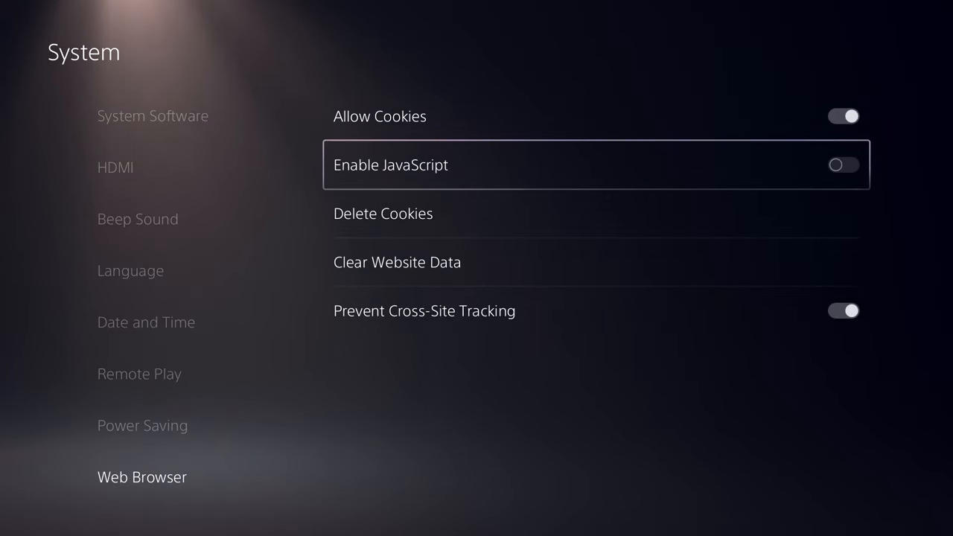
left_click(843, 163)
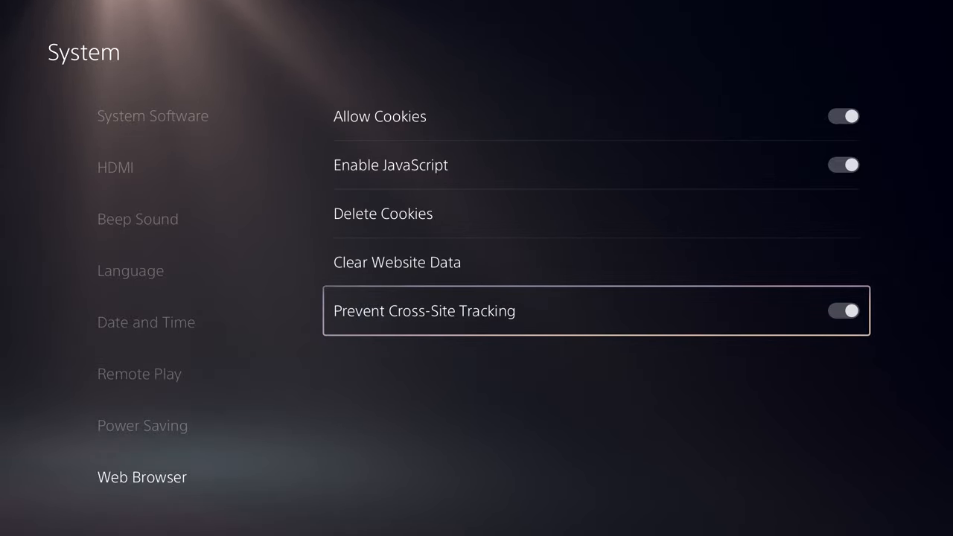
key("Escape")
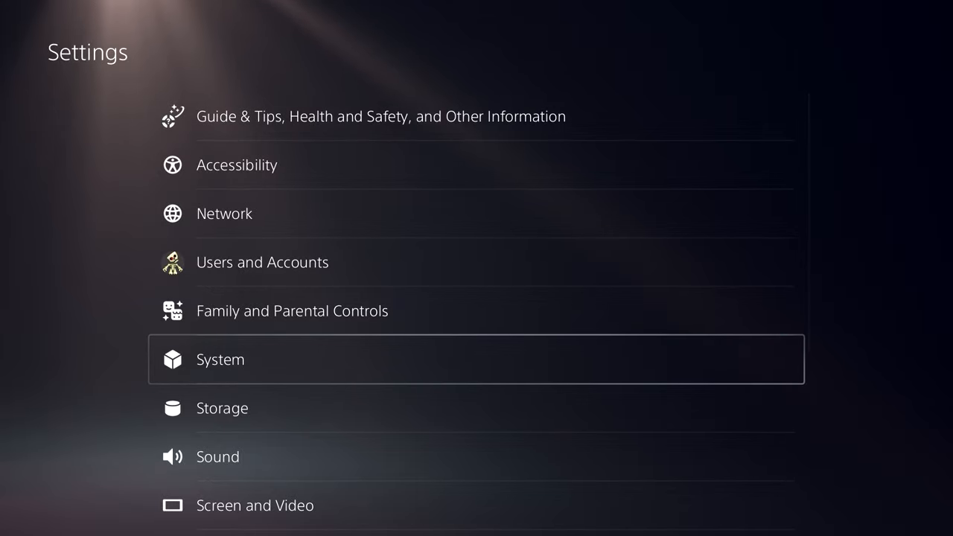
Turn on Zoom under Accessibility > Display and Sound, then return home
left_click(236, 164)
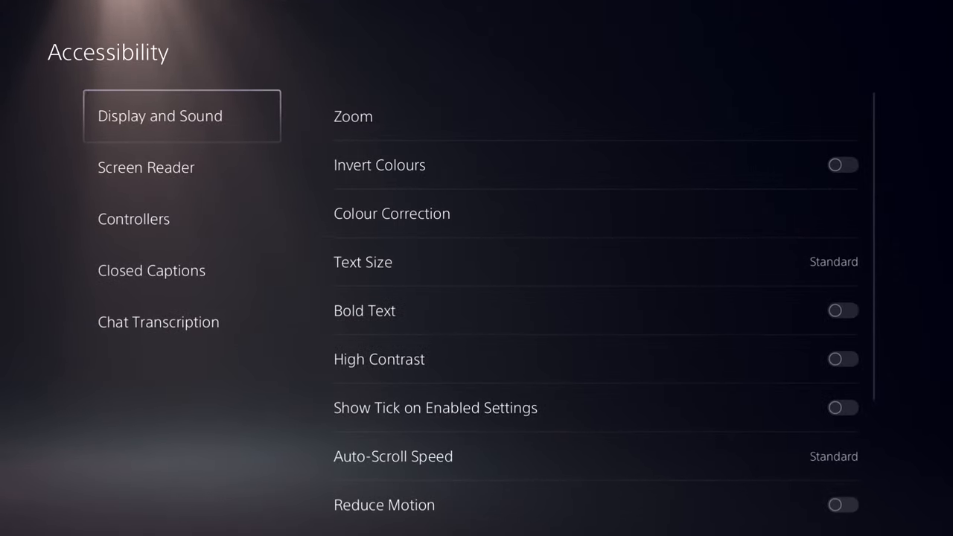
left_click(353, 116)
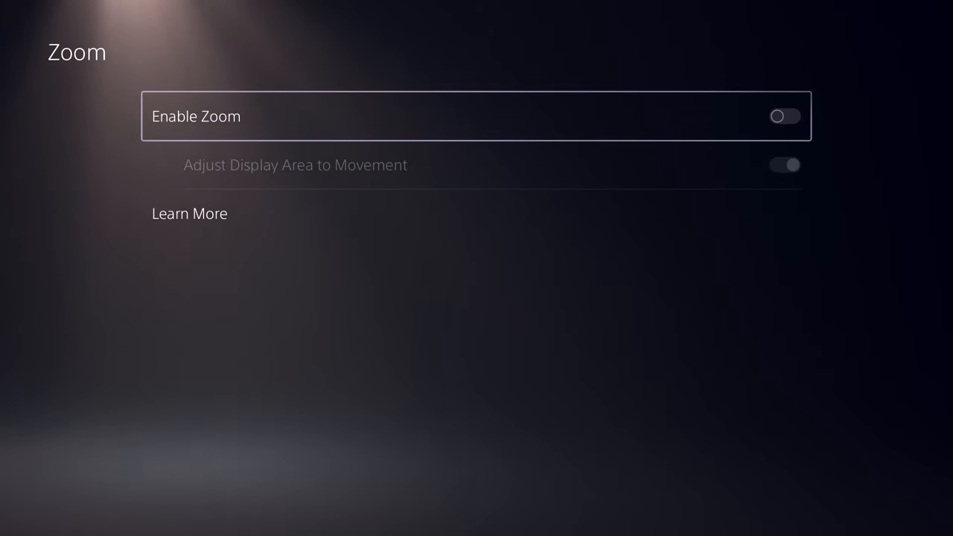
left_click(786, 116)
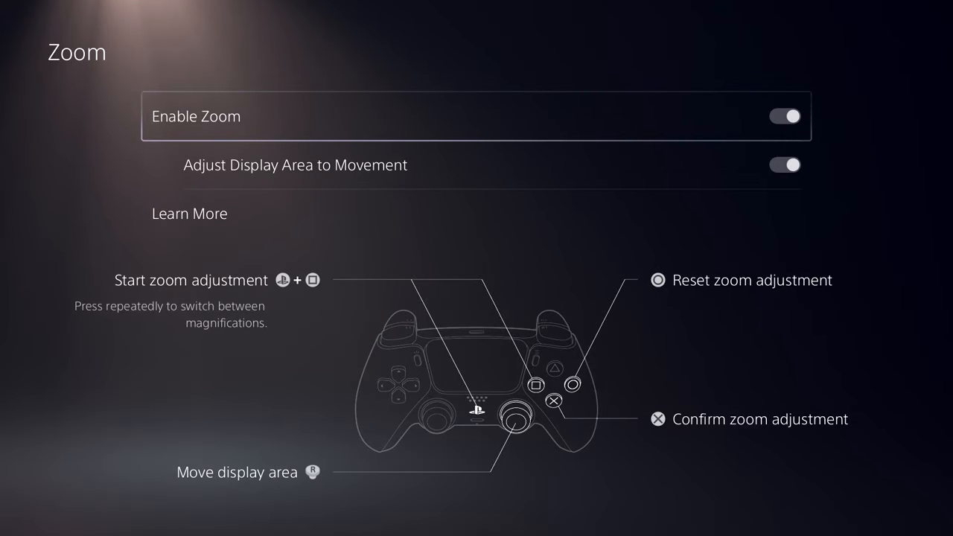
key("Escape")
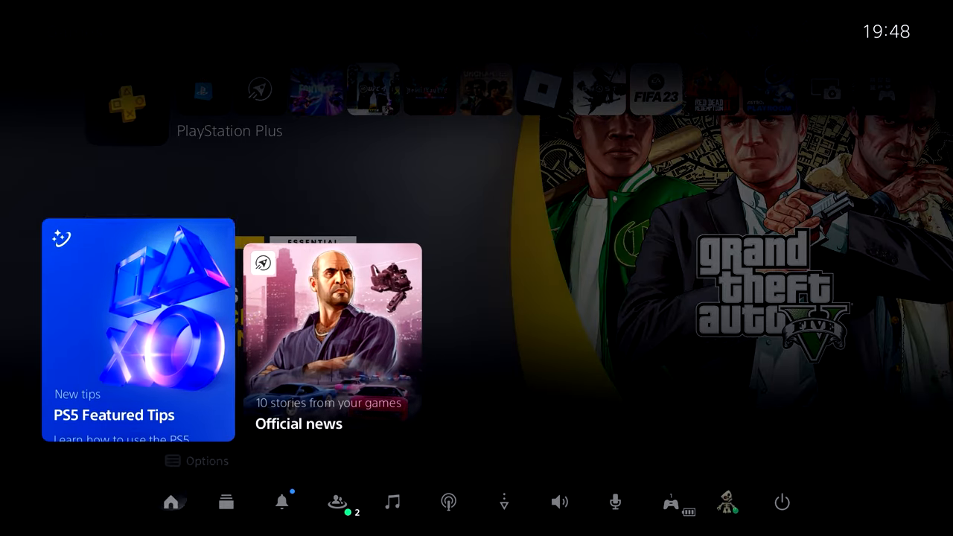
Open a friend's chat from Game Base > Friends and start a new message
left_click(336, 503)
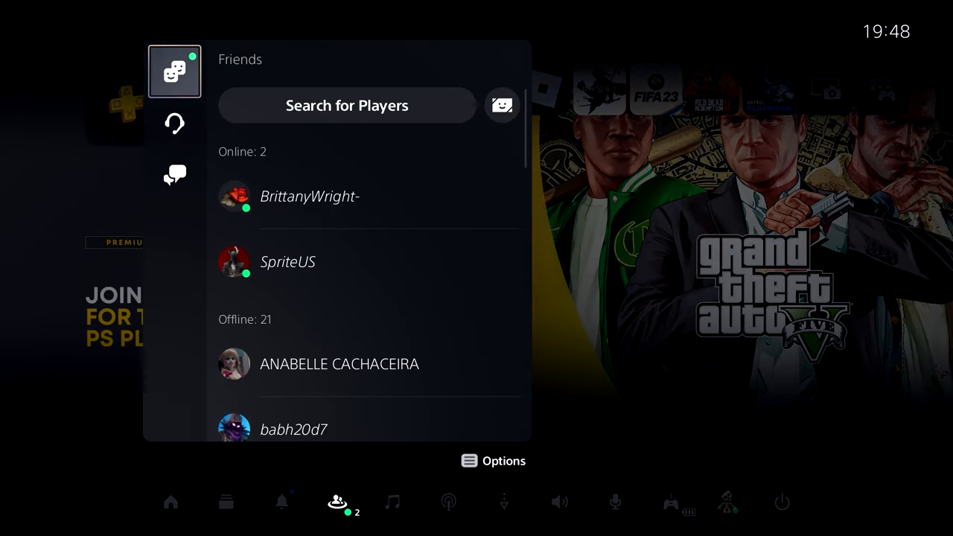
left_click(287, 262)
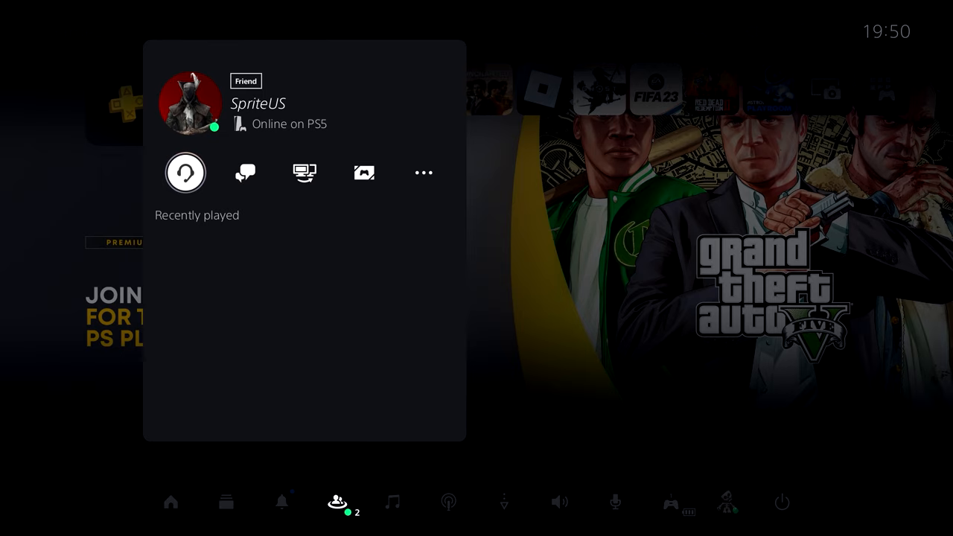
left_click(244, 173)
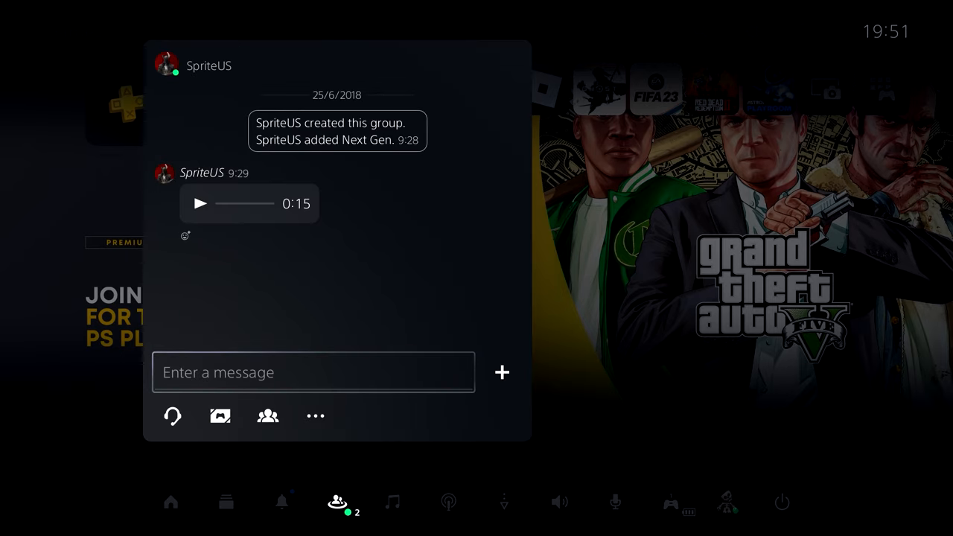
left_click(313, 372)
type("Www.")
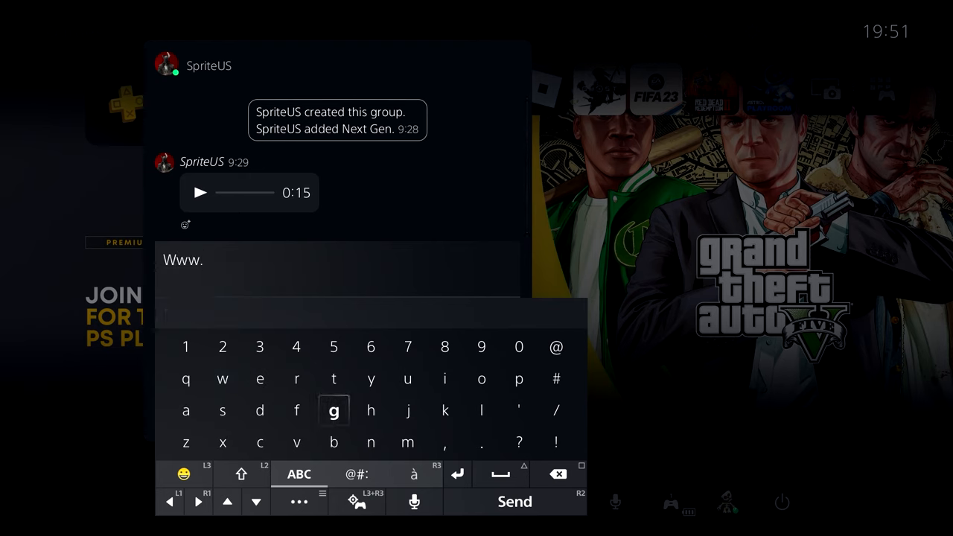
type("google.c")
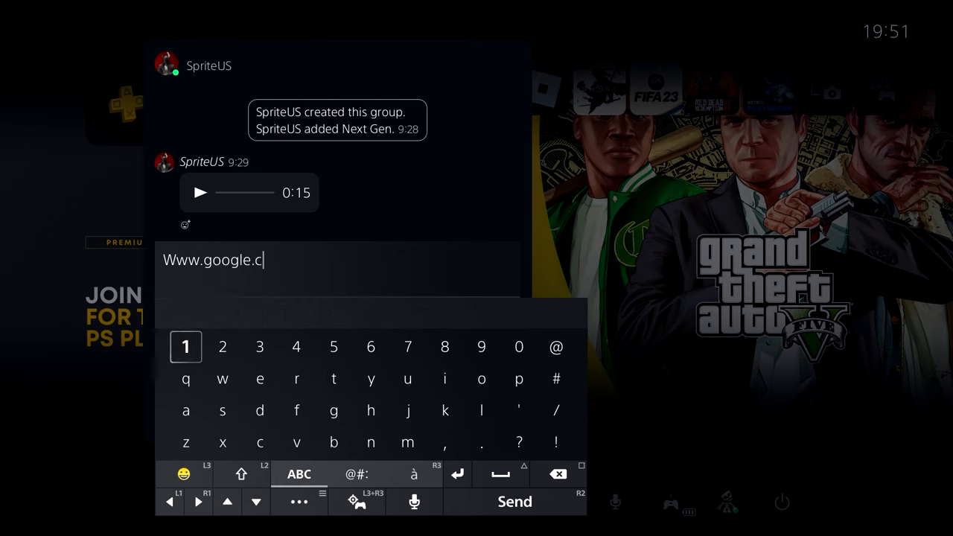
left_click(515, 501)
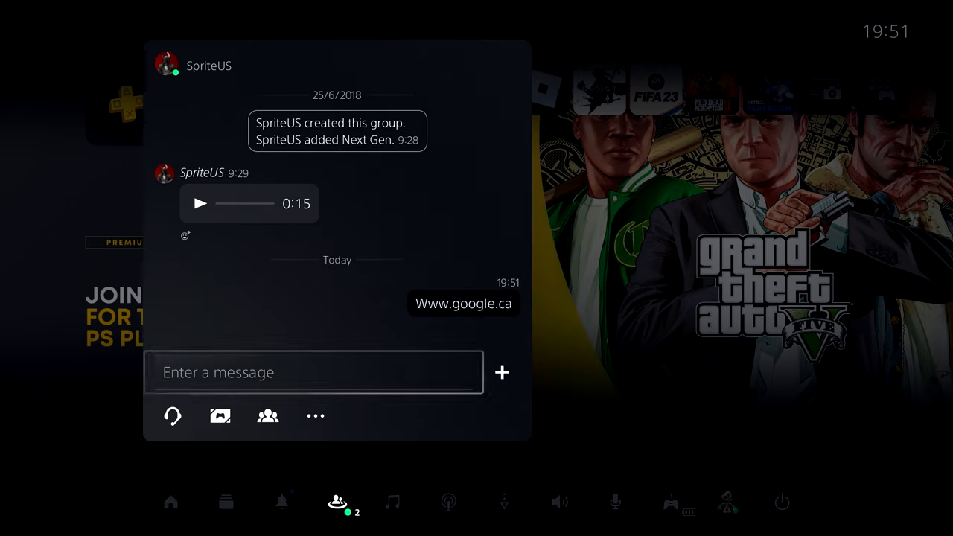
left_click(463, 304)
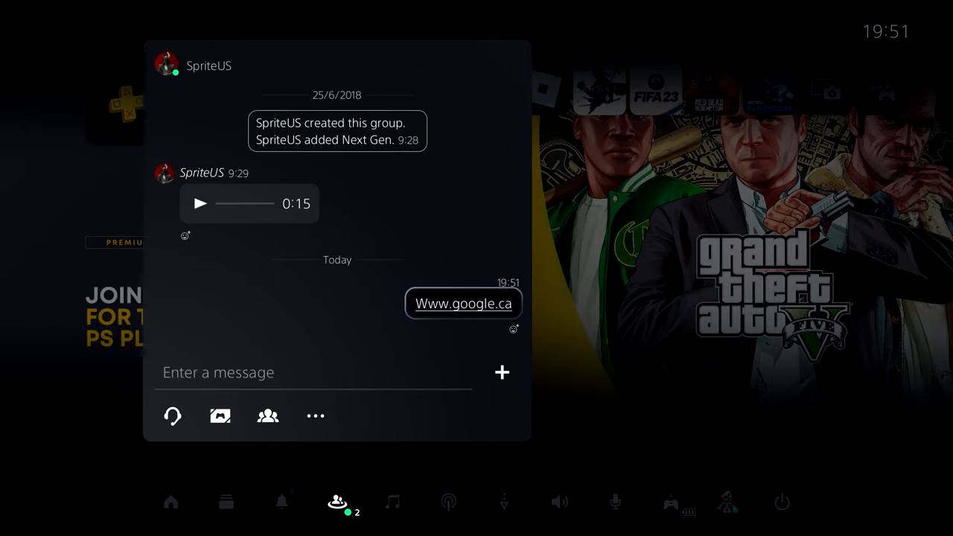
left_click(465, 304)
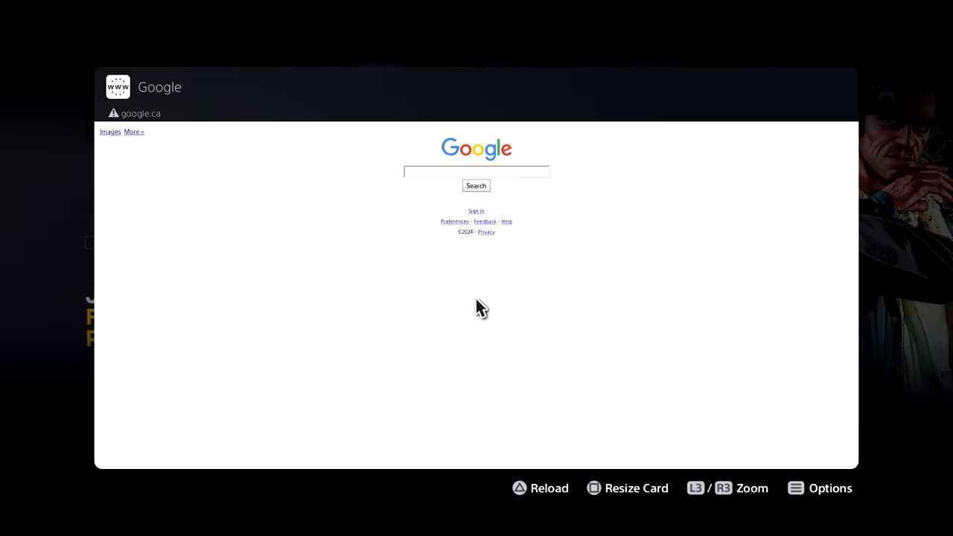